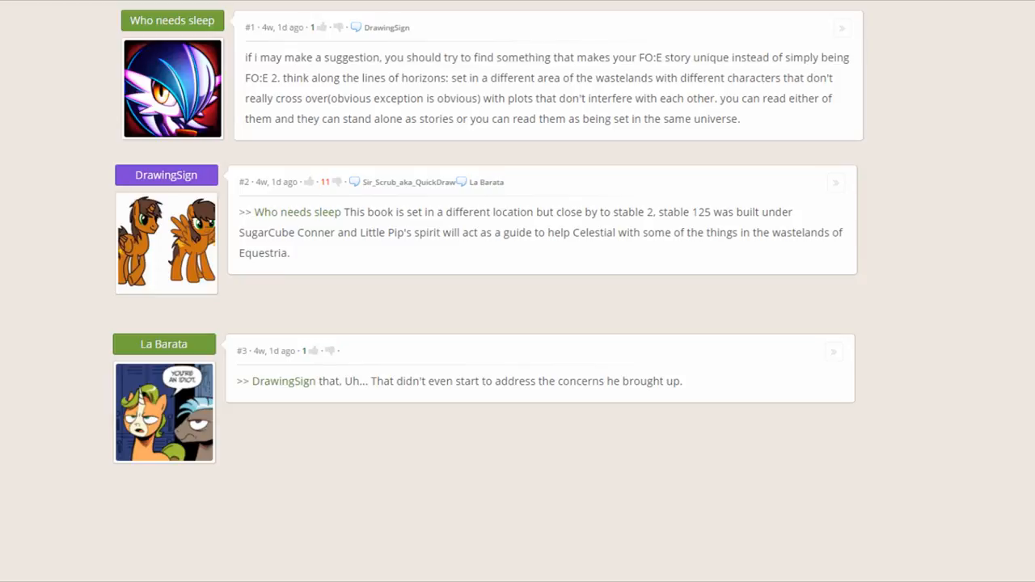
scroll(down, 3)
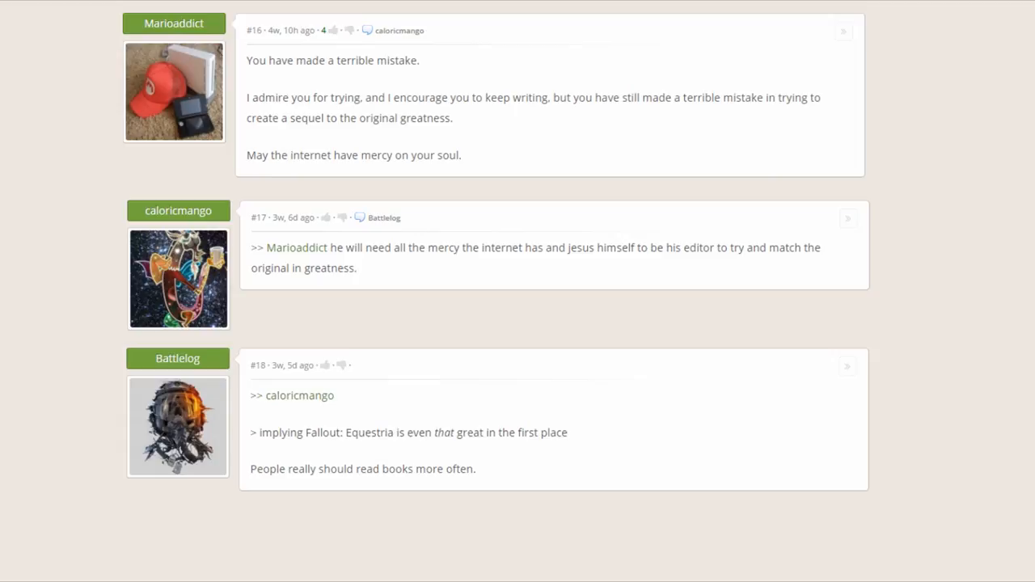
scroll(down, 3)
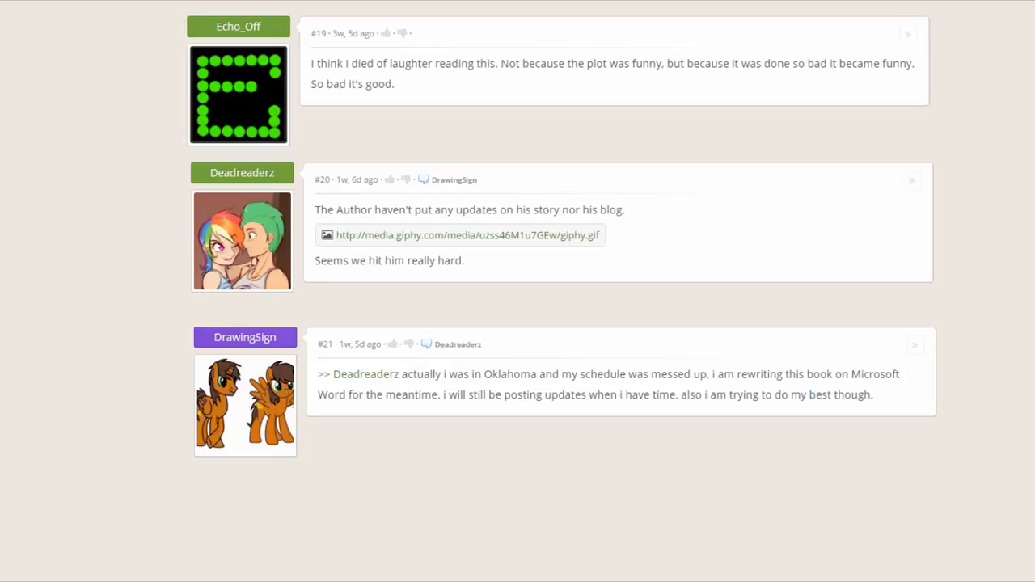
scroll(down, 3)
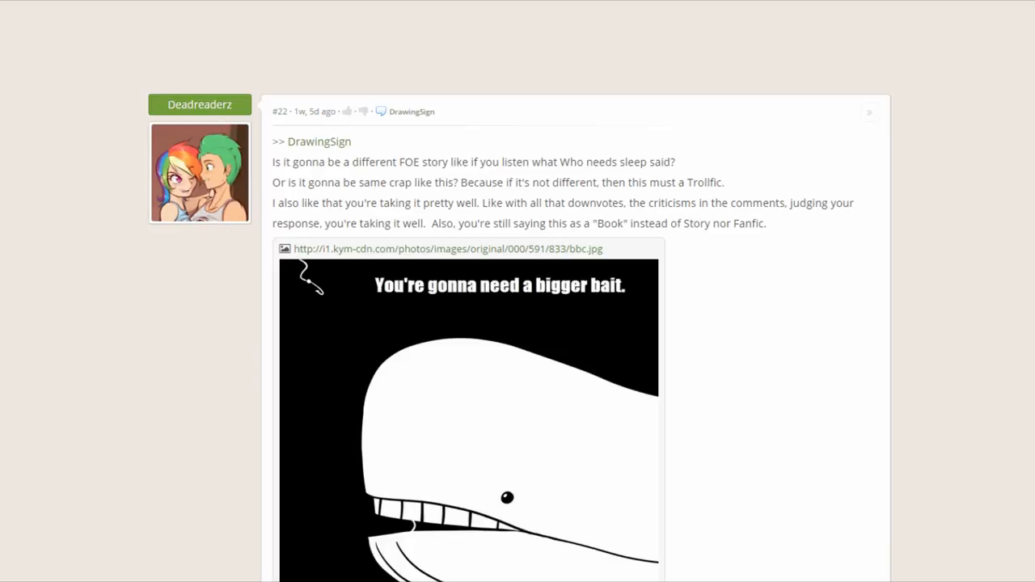